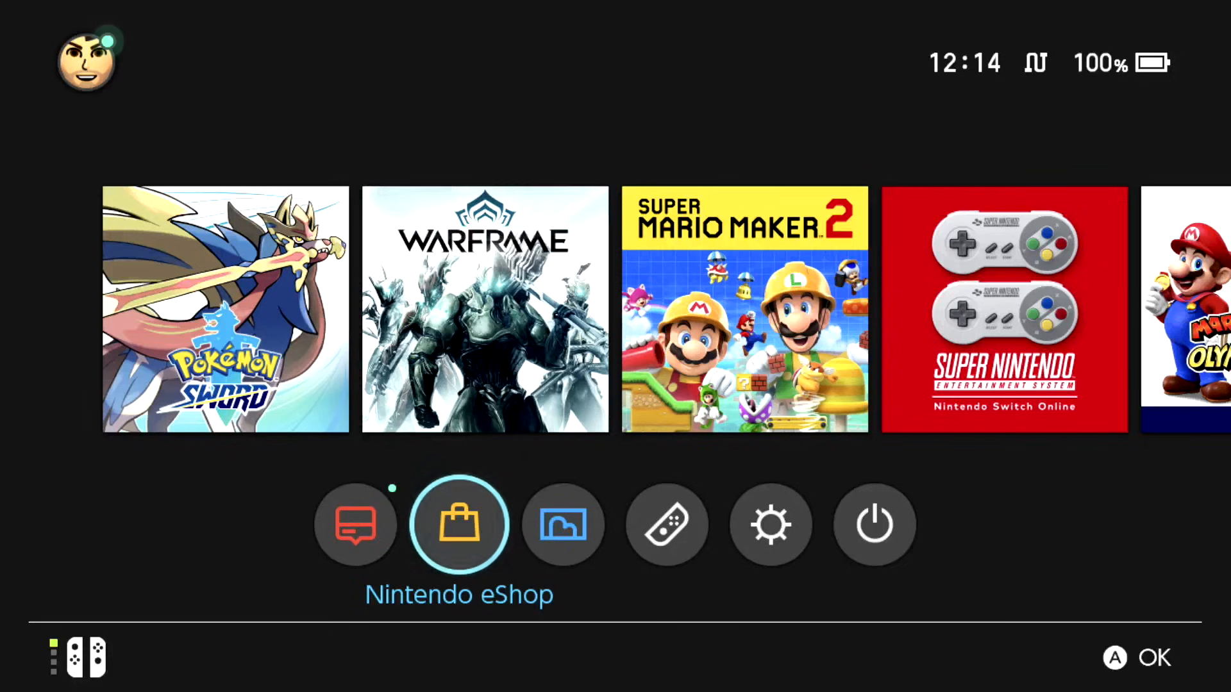
Visit the user's profile page briefly and return to the home menu
left_click(86, 61)
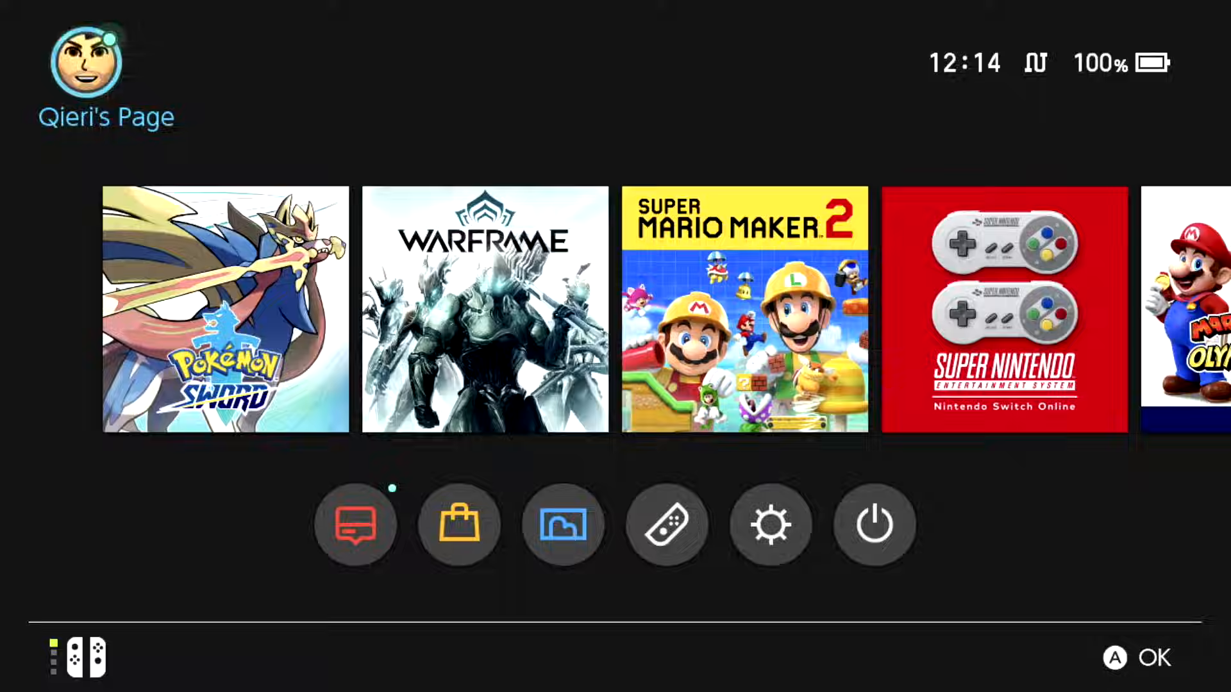
left_click(89, 74)
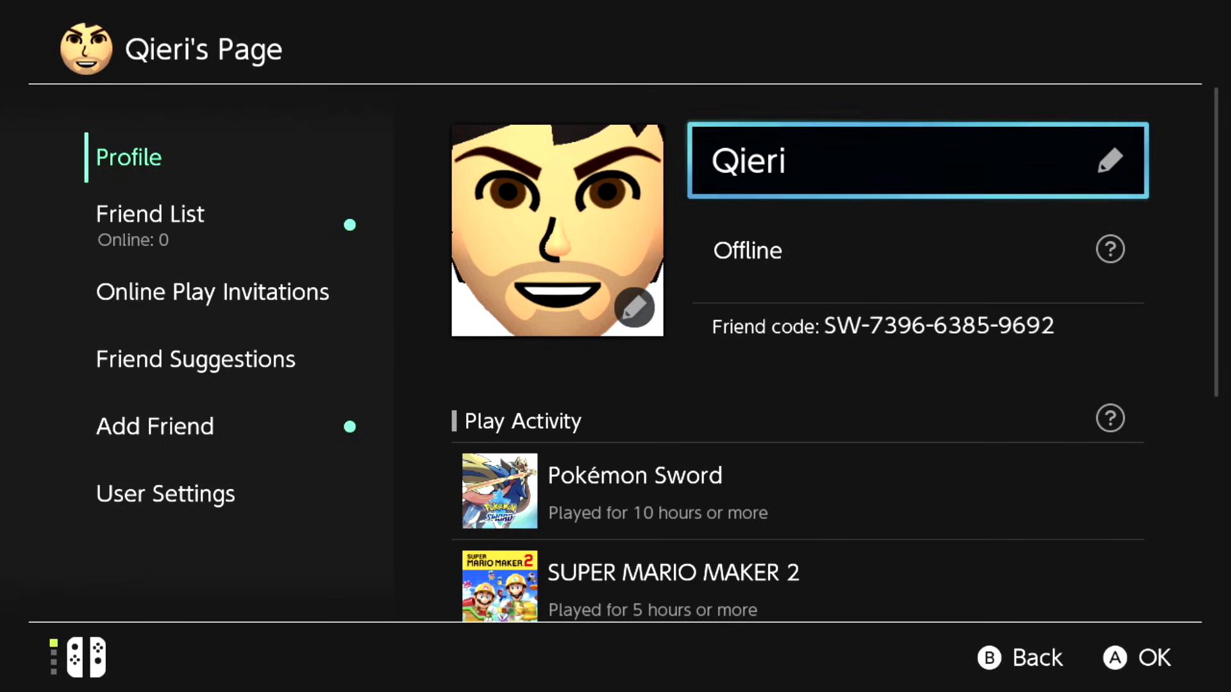
key("b")
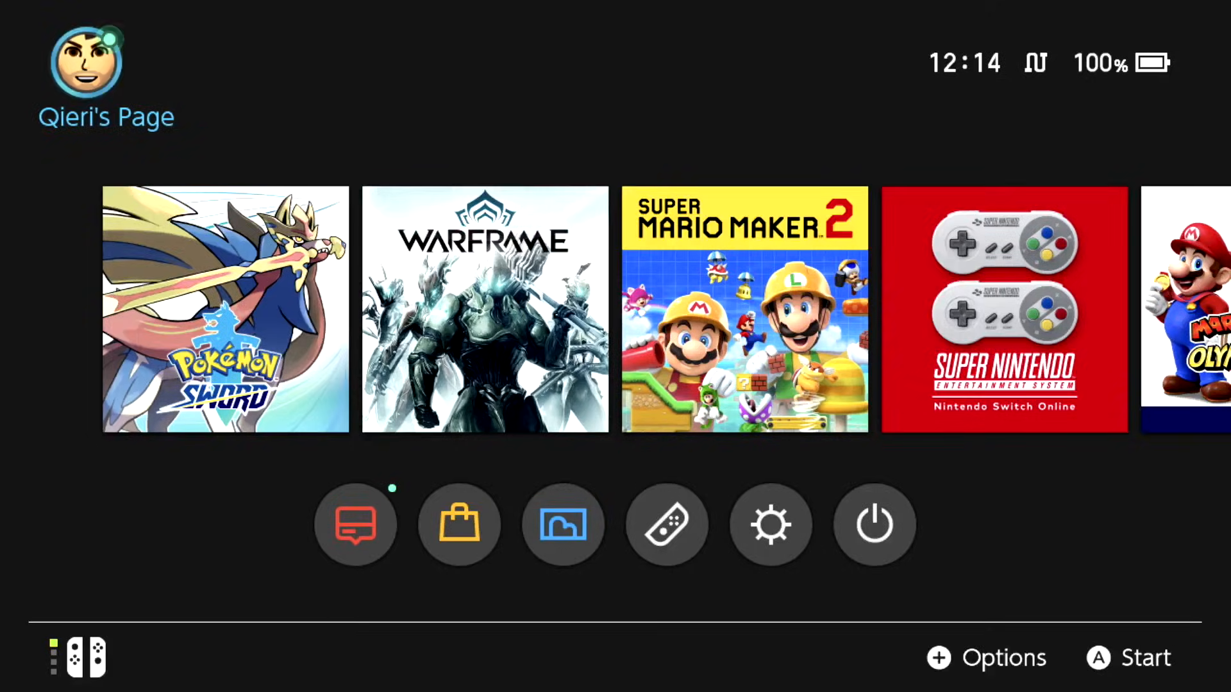
Reach the wired connection's DNS Settings in System Settings and switch it to Manual
left_click(771, 524)
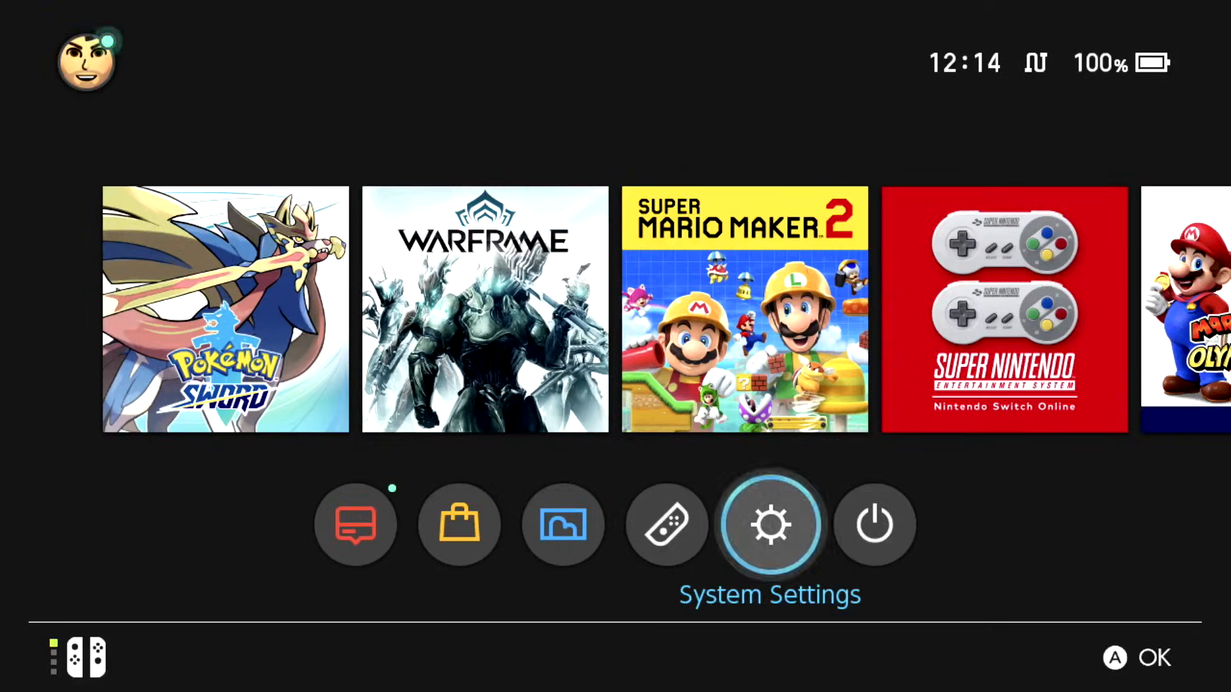
left_click(769, 525)
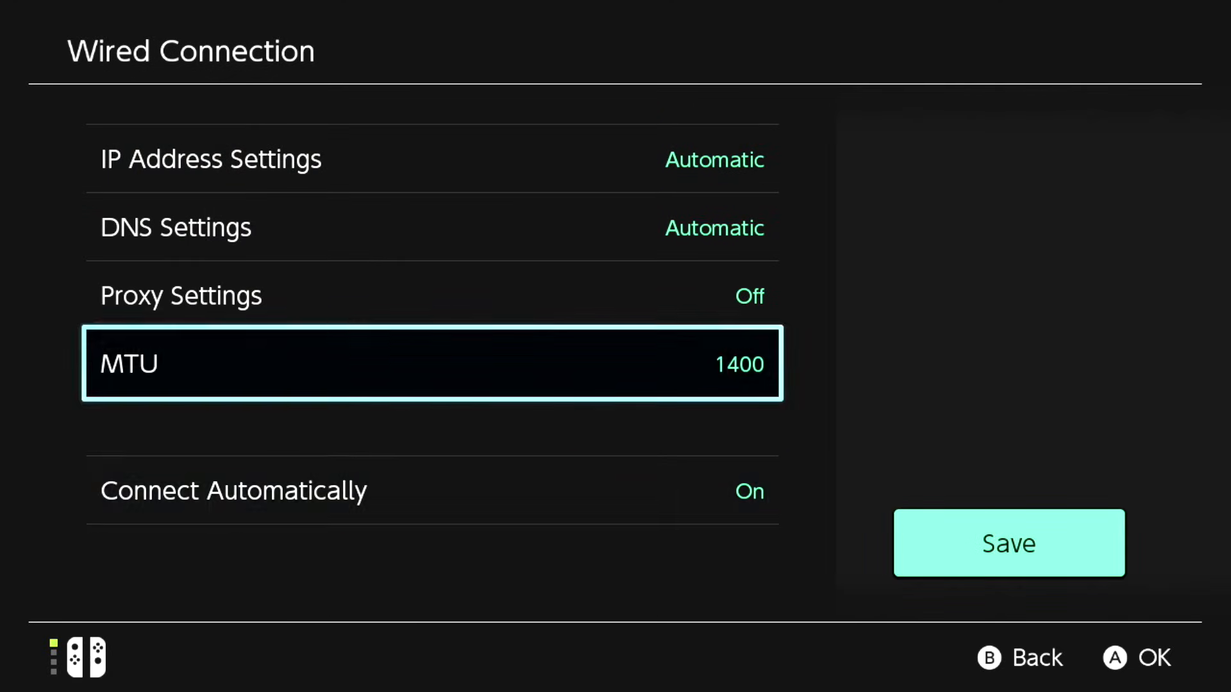
key("Up")
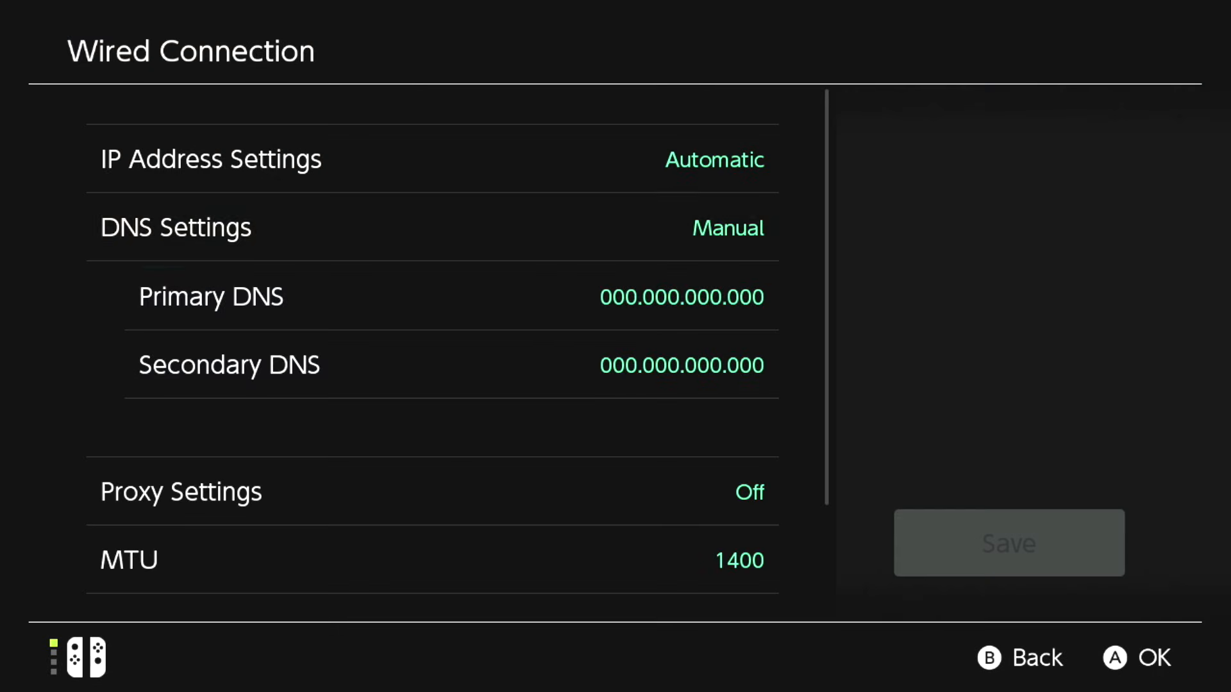
Enter 8.8.8.8 as the Primary DNS and confirm it
left_click(452, 296)
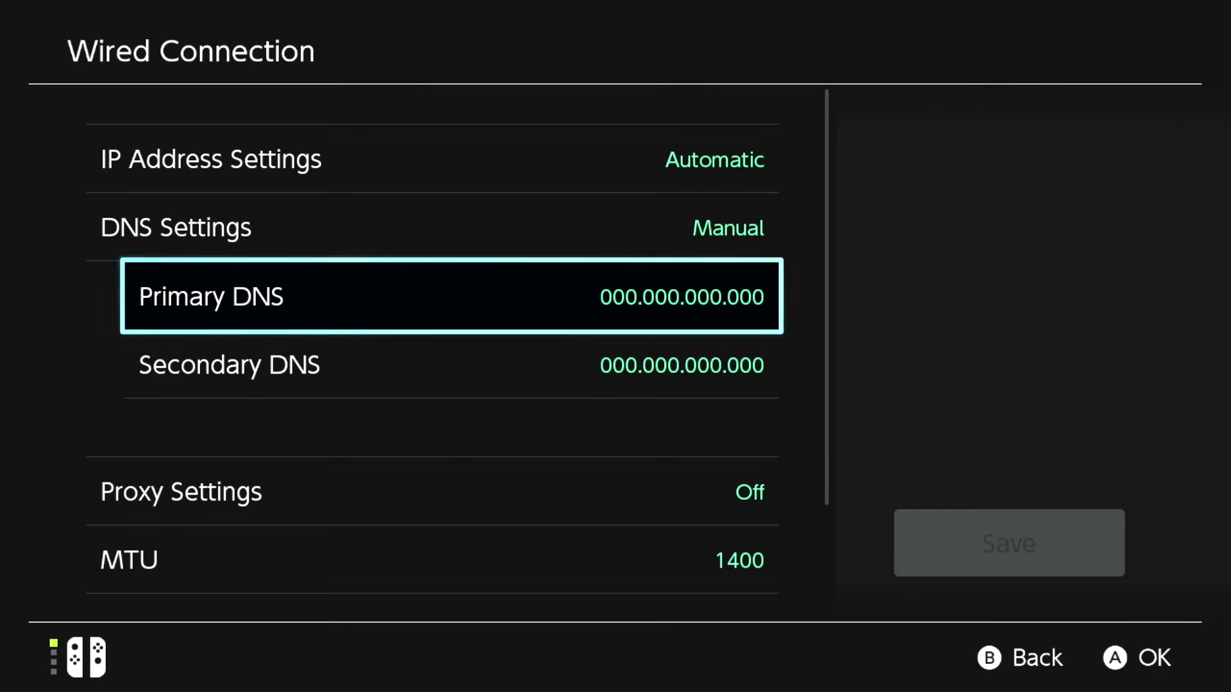
left_click(450, 296)
type("8.8.")
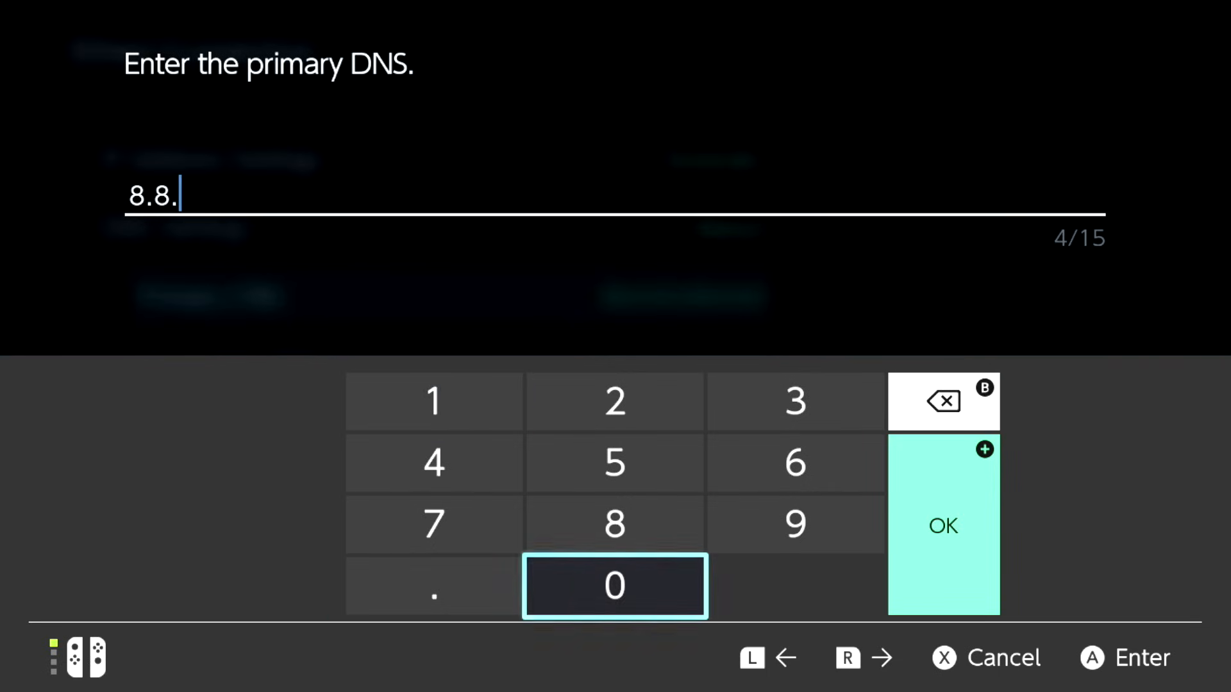
left_click(614, 525)
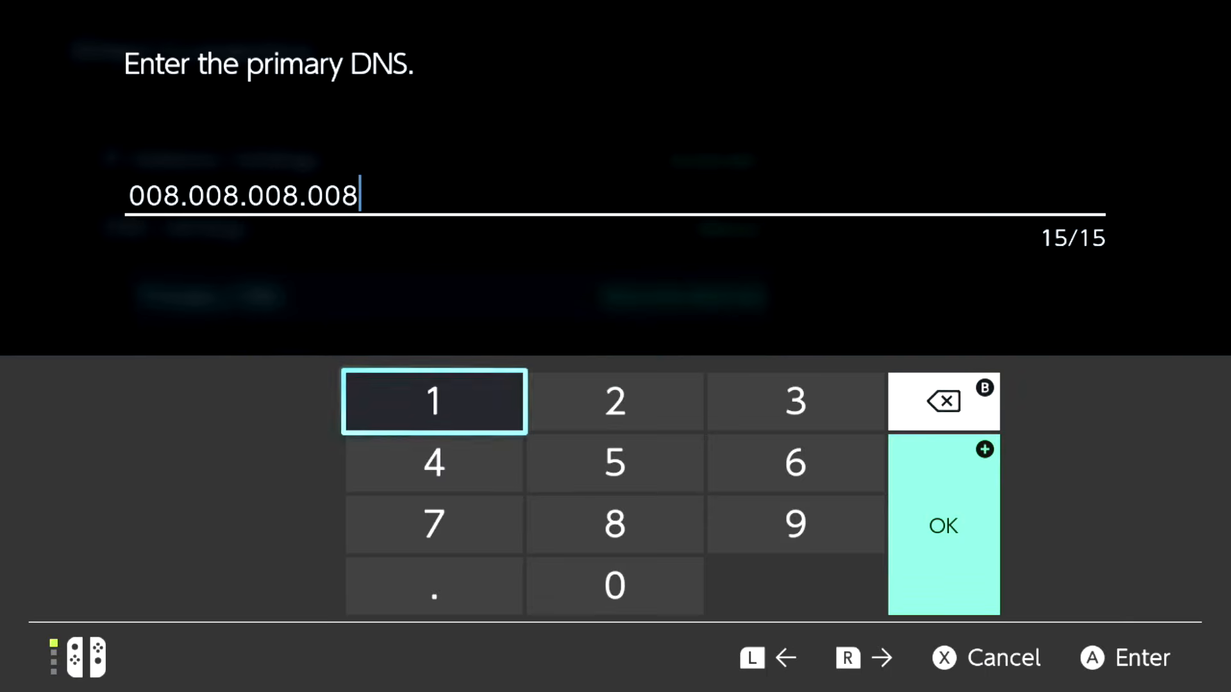
left_click(942, 526)
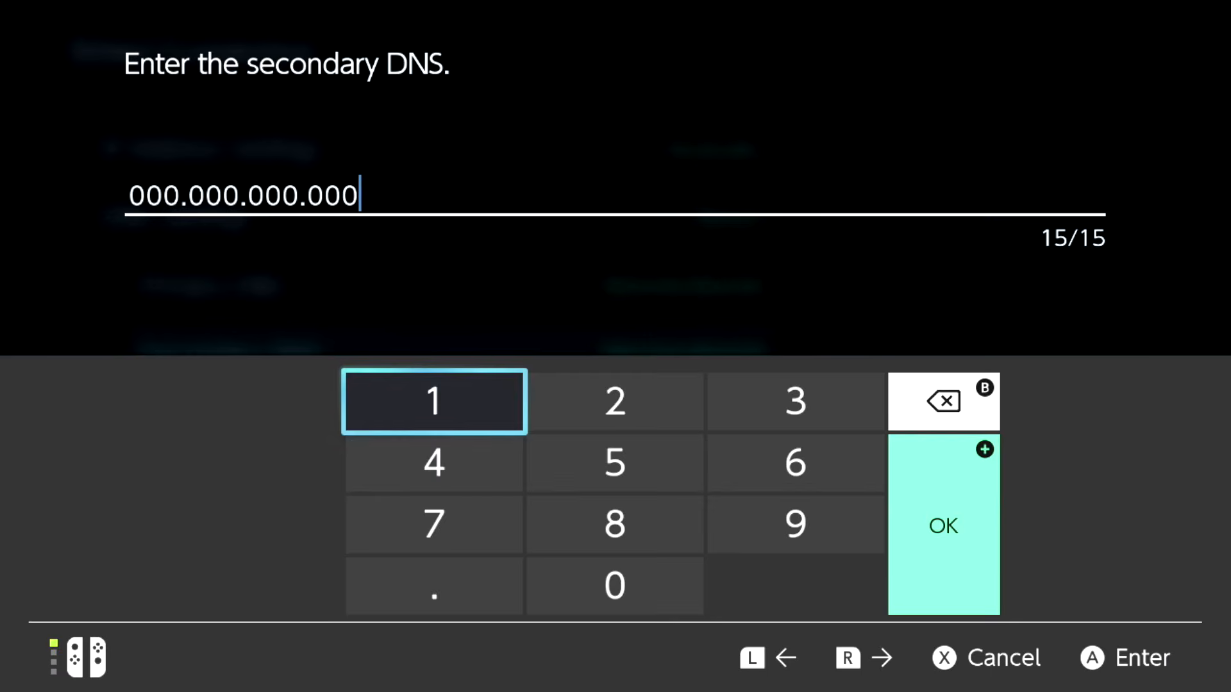
Enter 8.8.4.4 as the Secondary DNS and confirm it
left_click(942, 400)
type("8.8.4.")
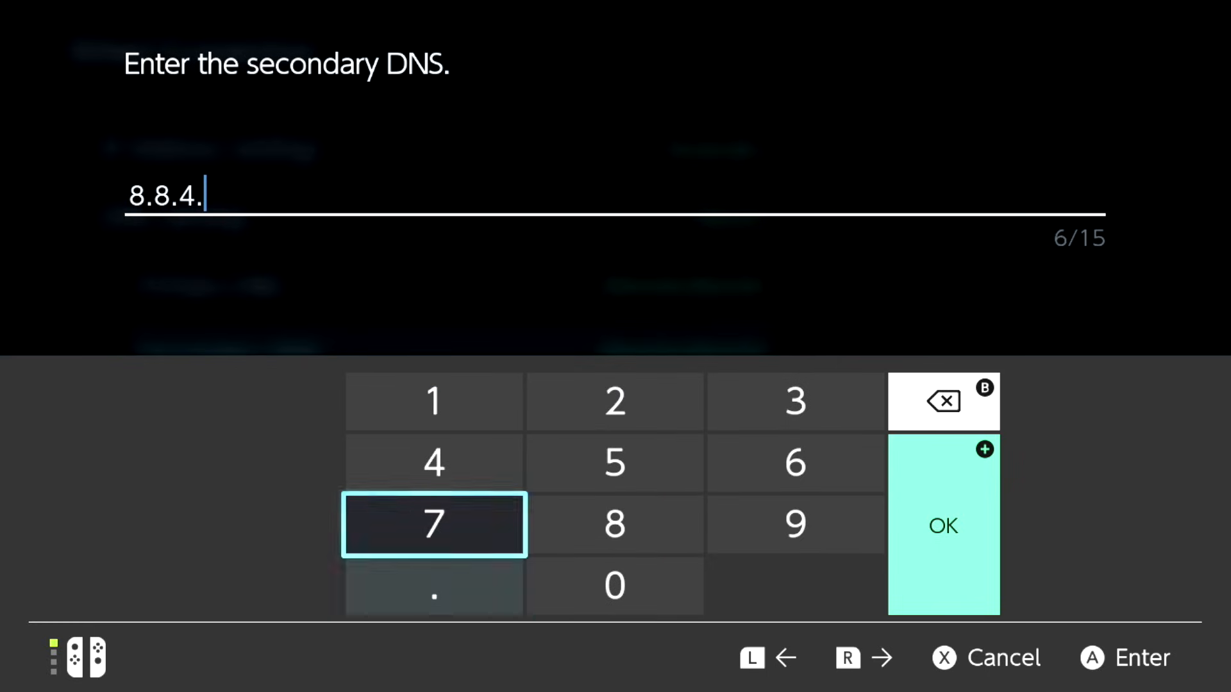
left_click(433, 462)
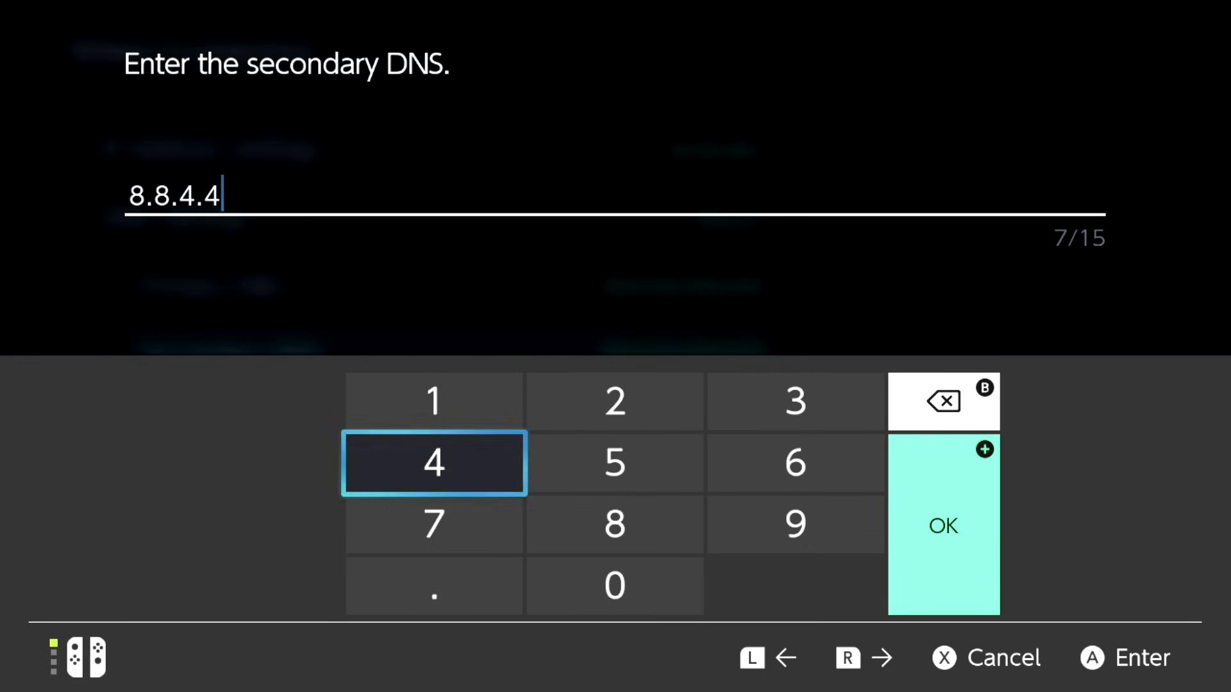
left_click(943, 526)
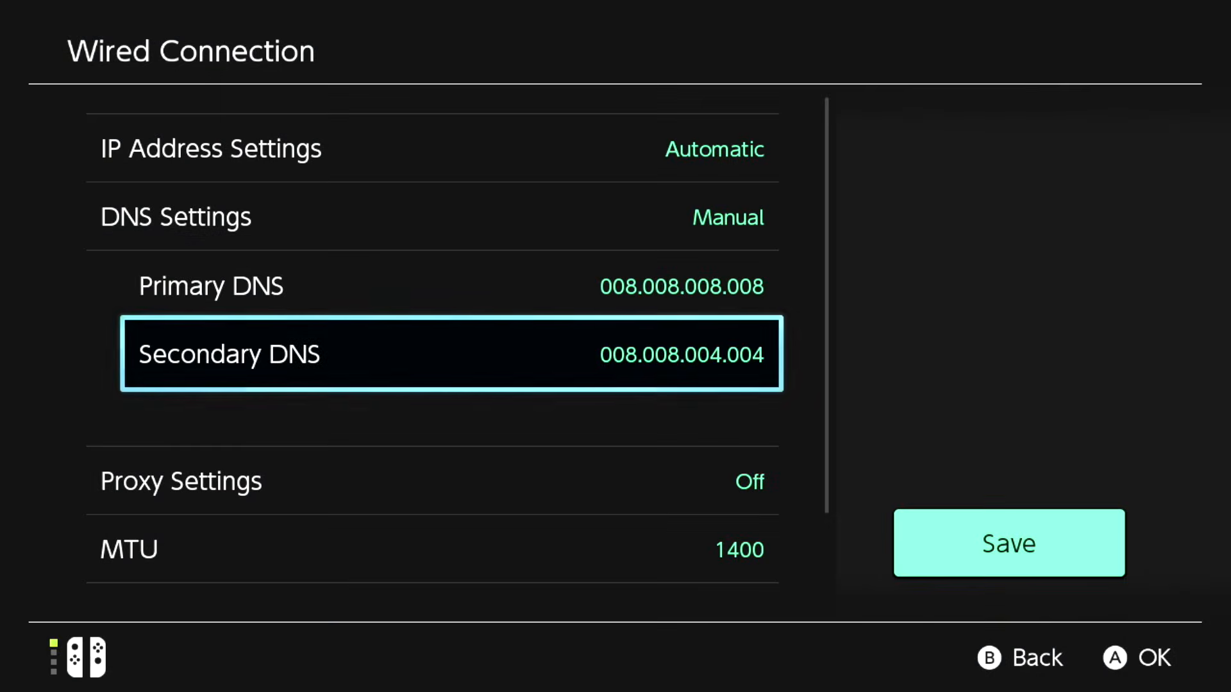
Save the wired connection settings and acknowledge the 'Settings have been saved' message
left_click(1009, 543)
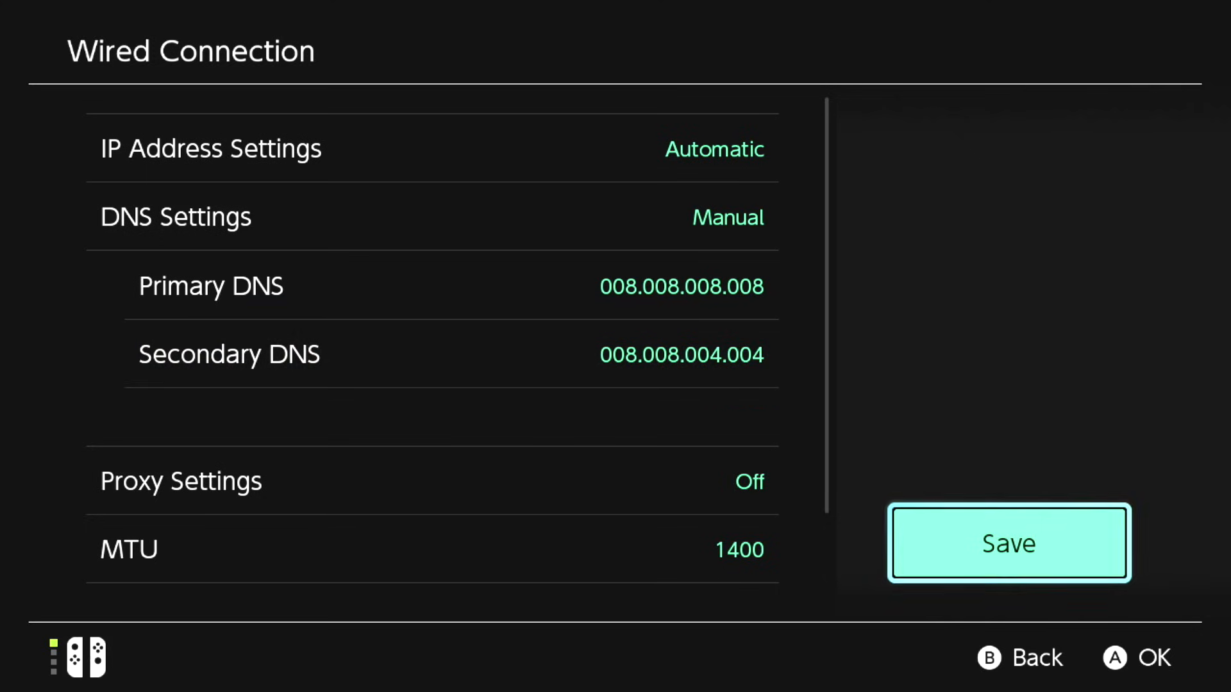
left_click(1009, 543)
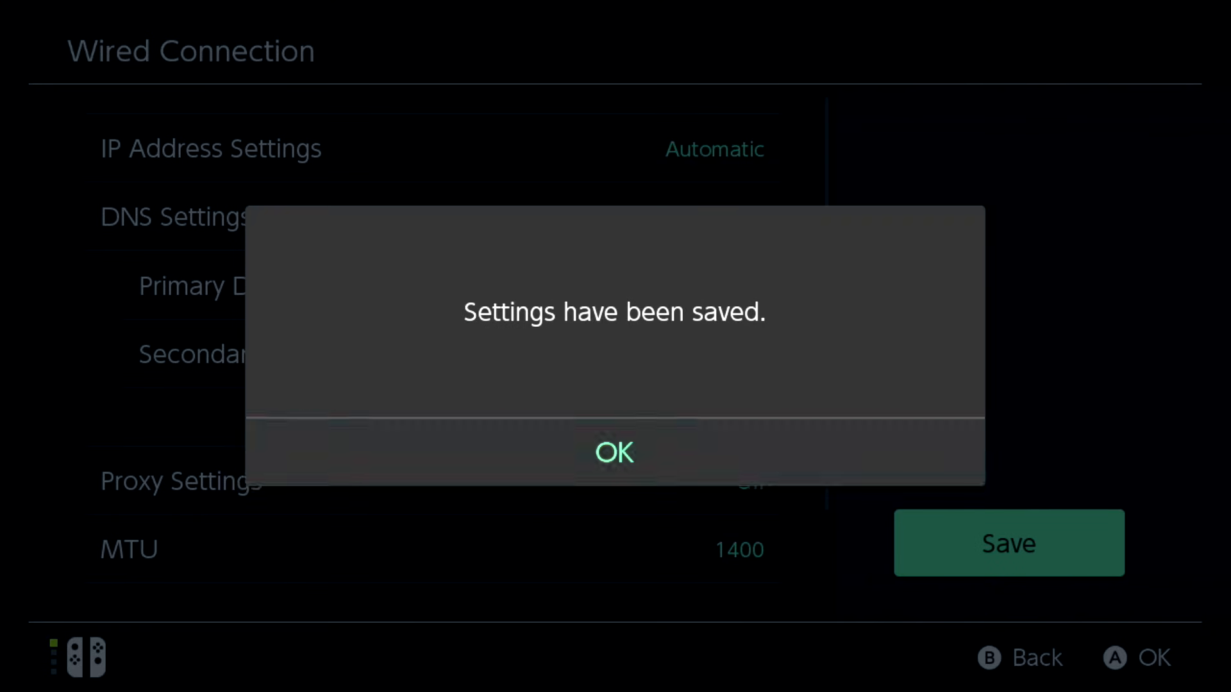
left_click(615, 453)
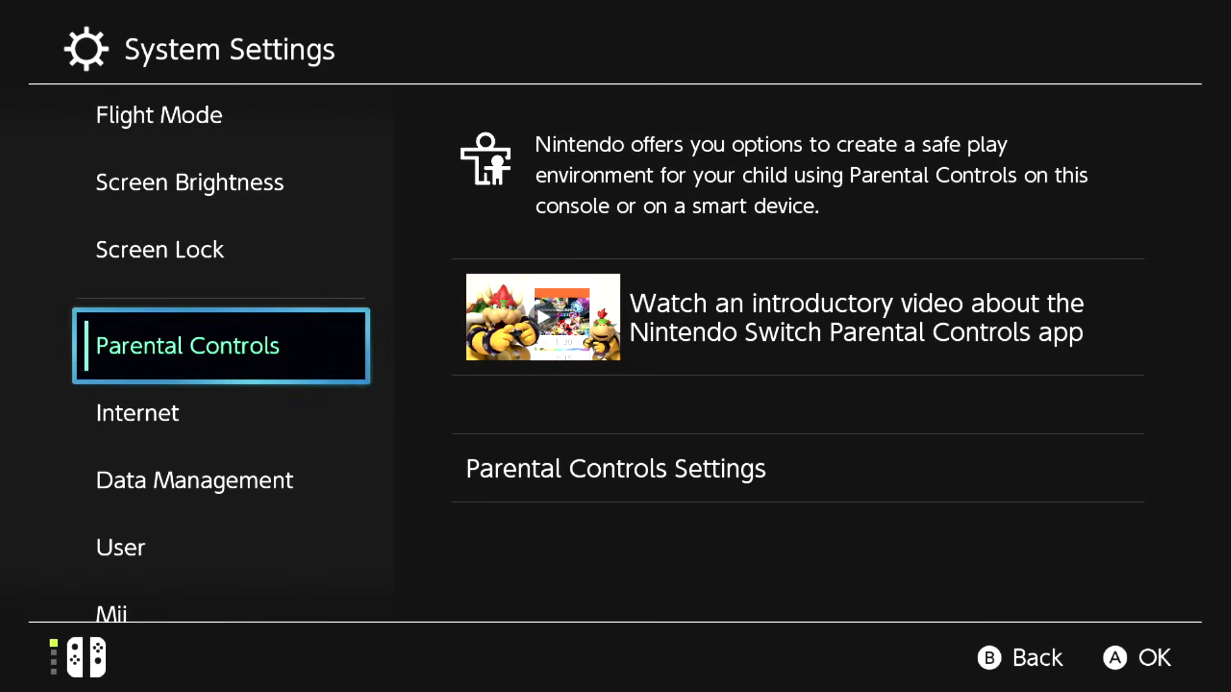
Exit System Settings back to the home menu
key("Up")
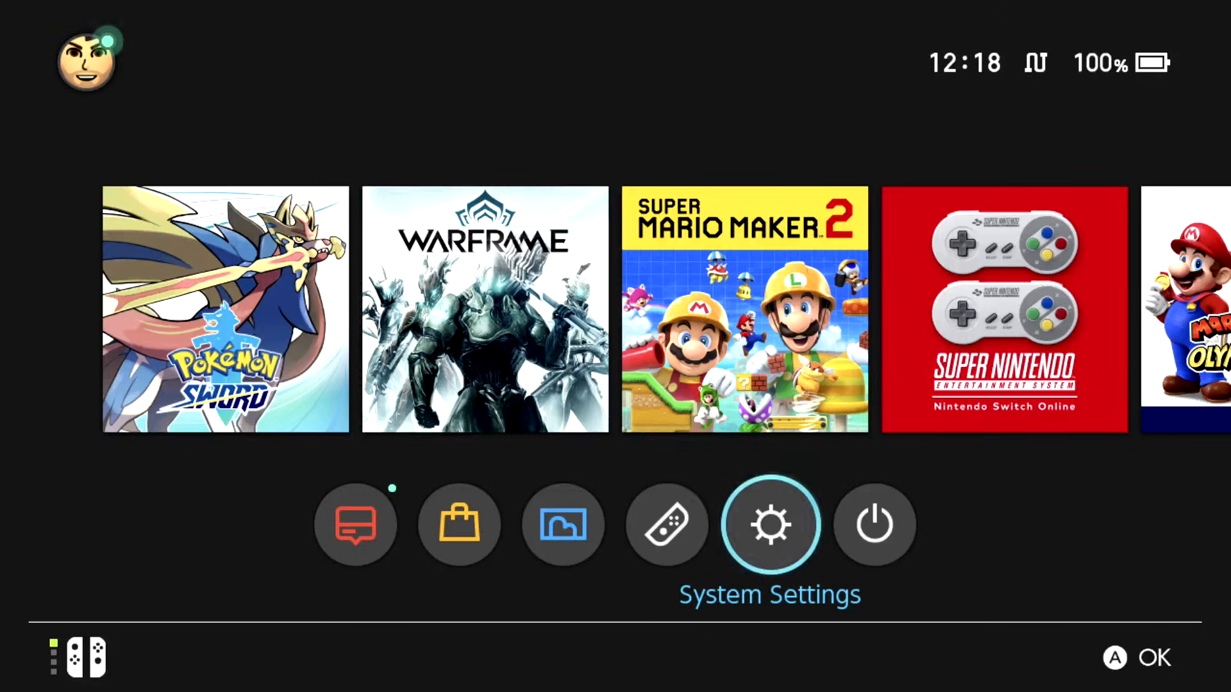
Open the user's profile page from the top-left user icon
scroll("left", 3)
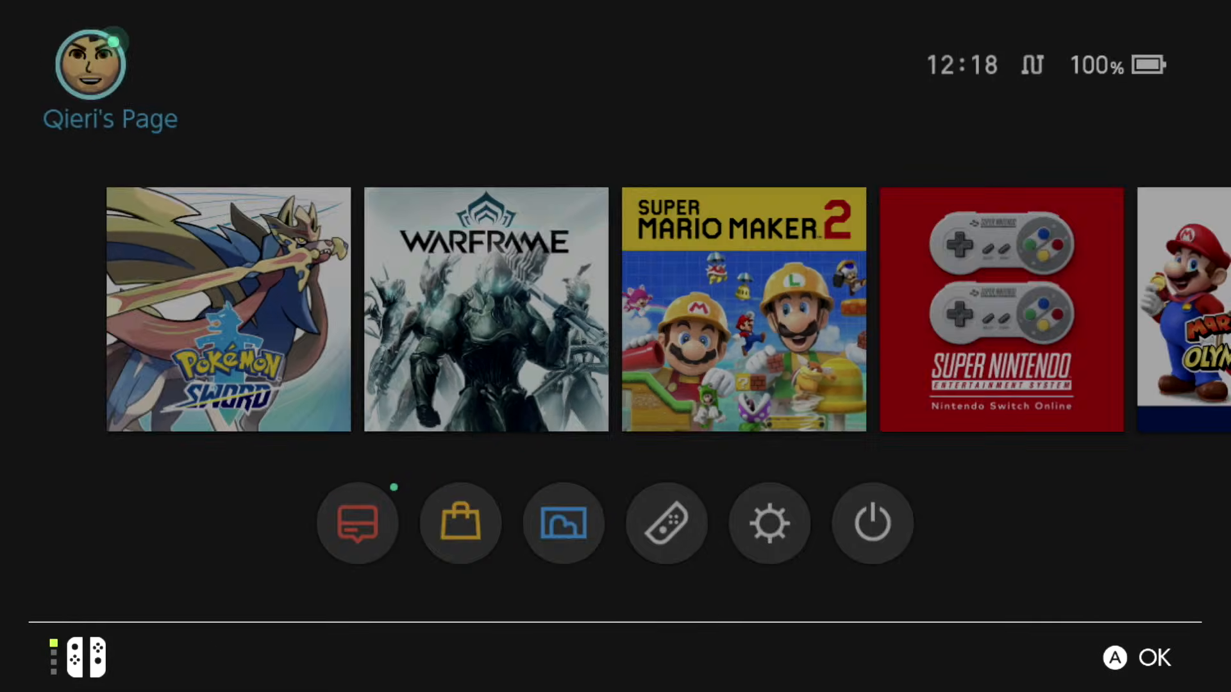
left_click(110, 67)
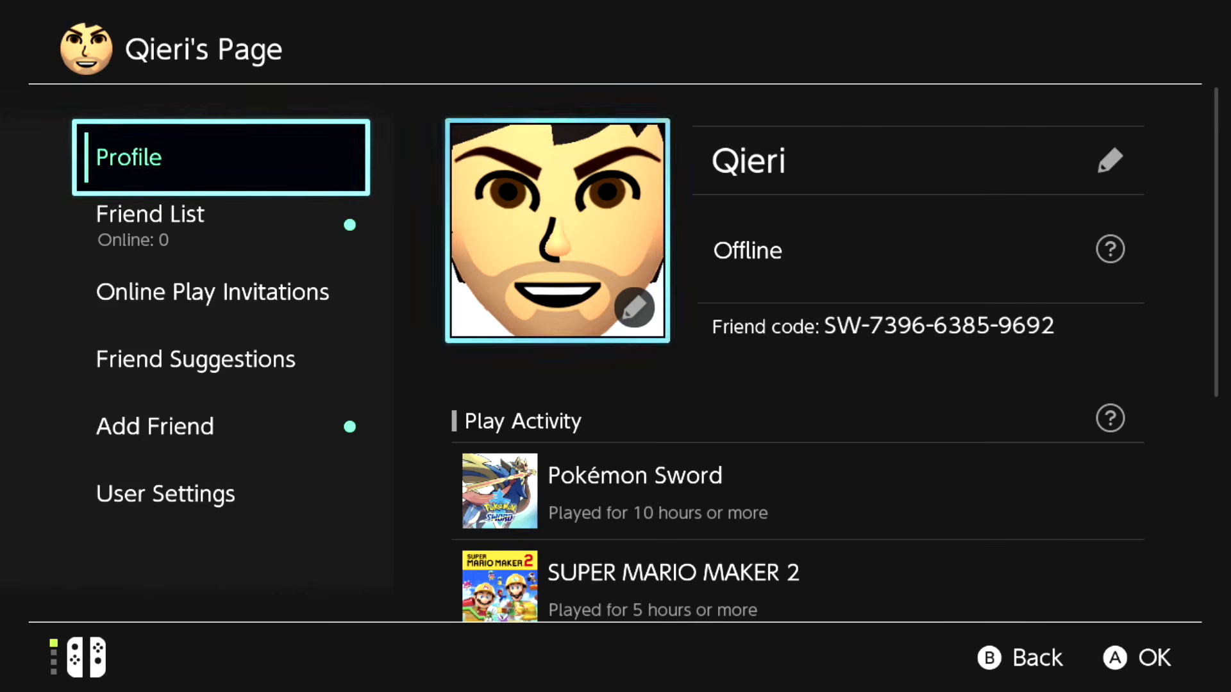